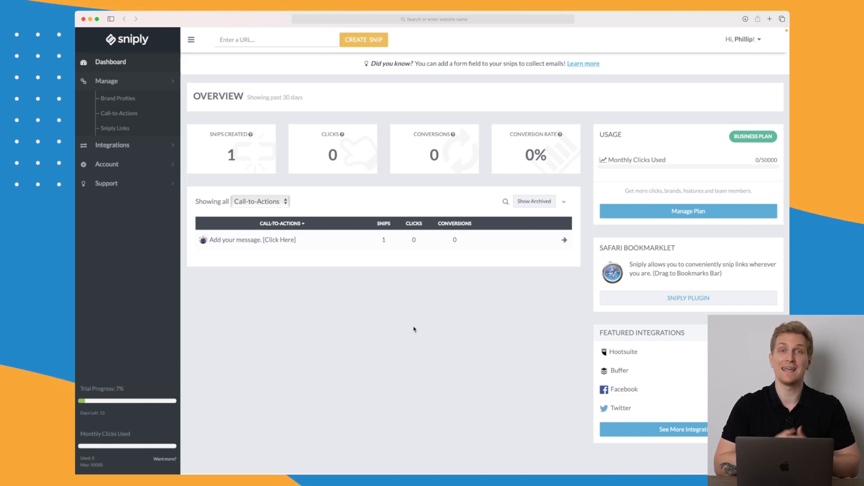
pyautogui.moveTo(257, 177)
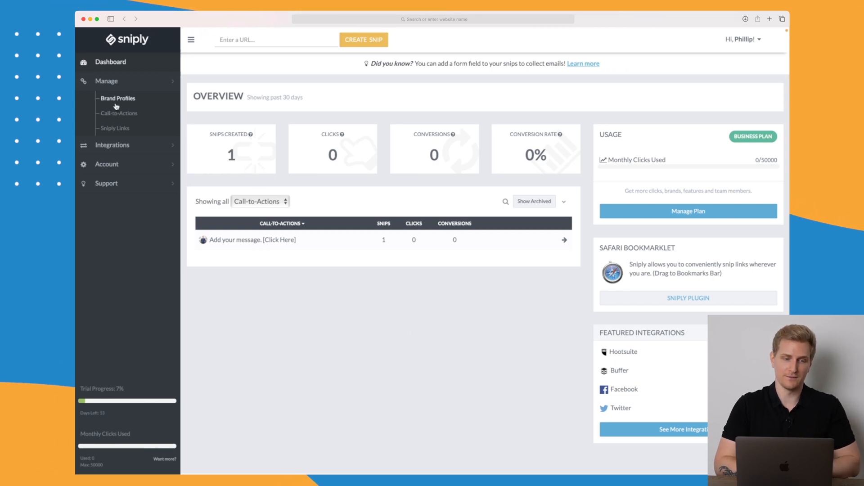
# Show the Brand Profiles list with the existing Phillip Stemann brand
pyautogui.click(117, 98)
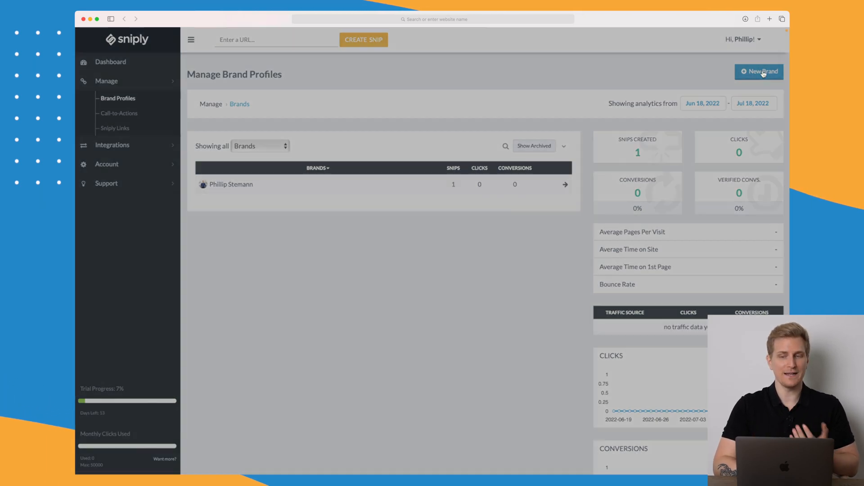
pyautogui.click(759, 72)
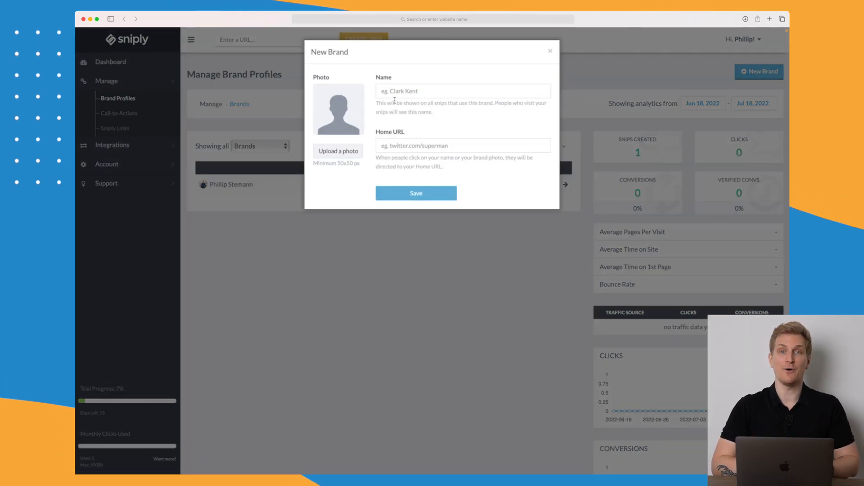
pyautogui.write('Pl')
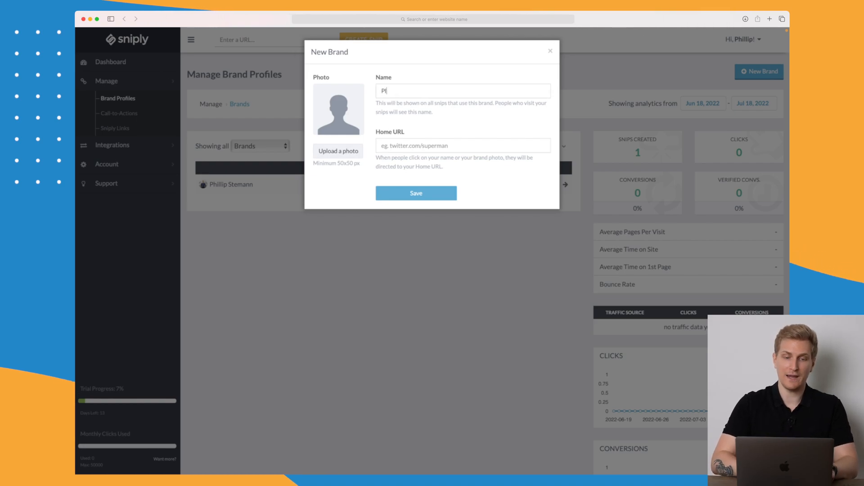
pyautogui.write('https://planzer.io')
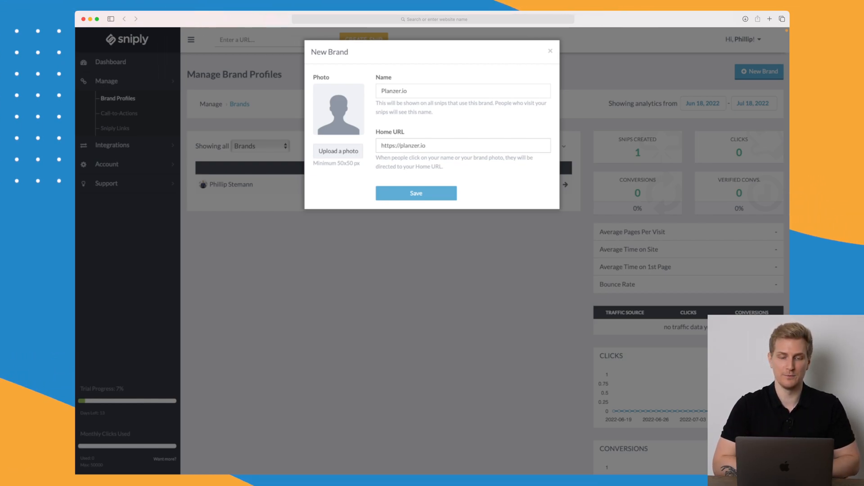
pyautogui.moveTo(345, 160)
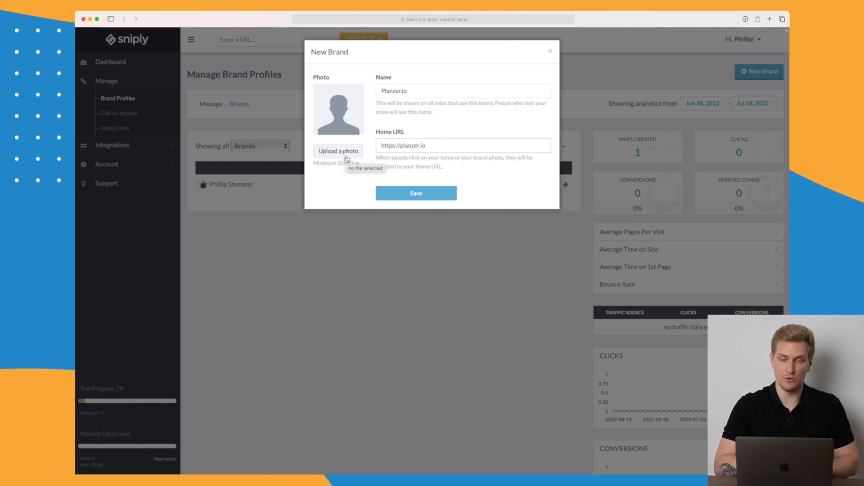
pyautogui.click(338, 151)
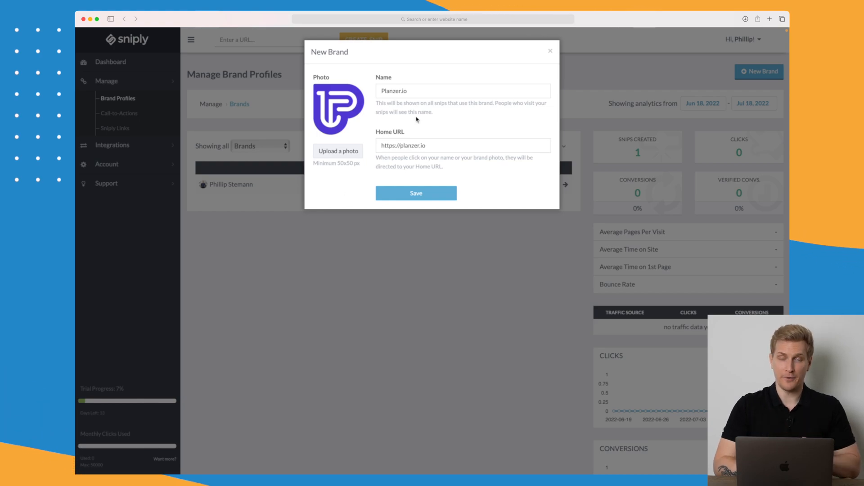
pyautogui.click(416, 193)
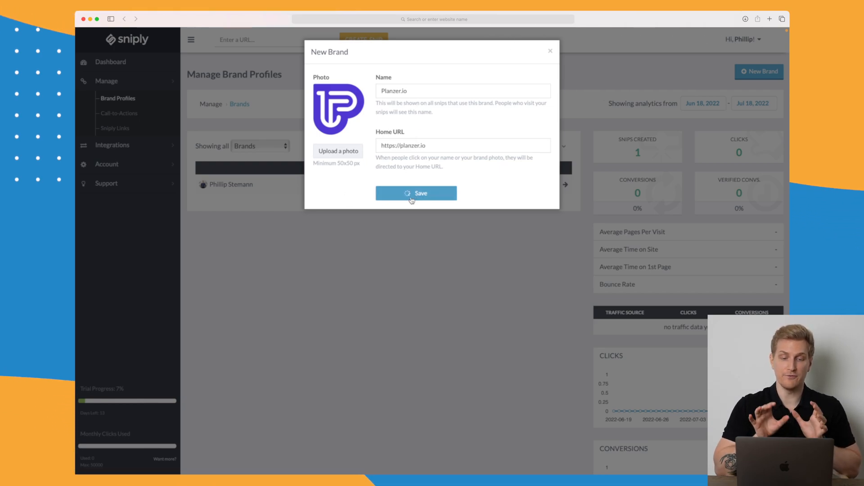
pyautogui.click(415, 193)
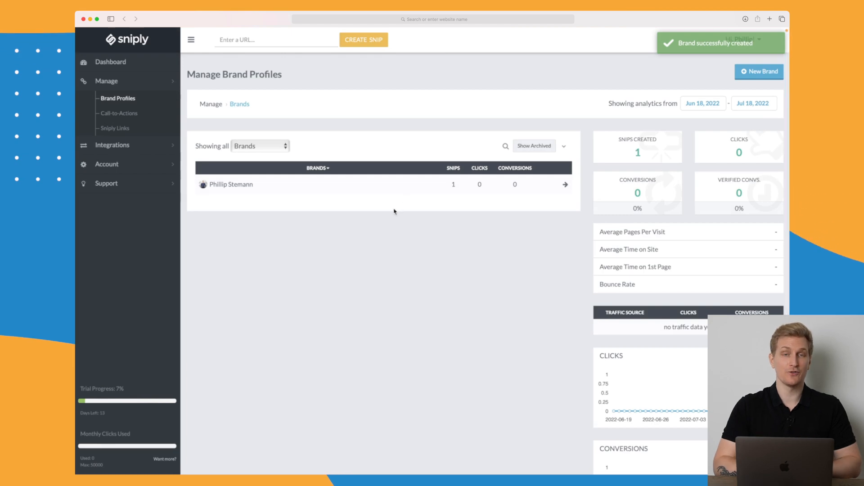
# Start a new call-to-action from the Planzer.io brand page using the Planzer.io avatar
pyautogui.click(565, 184)
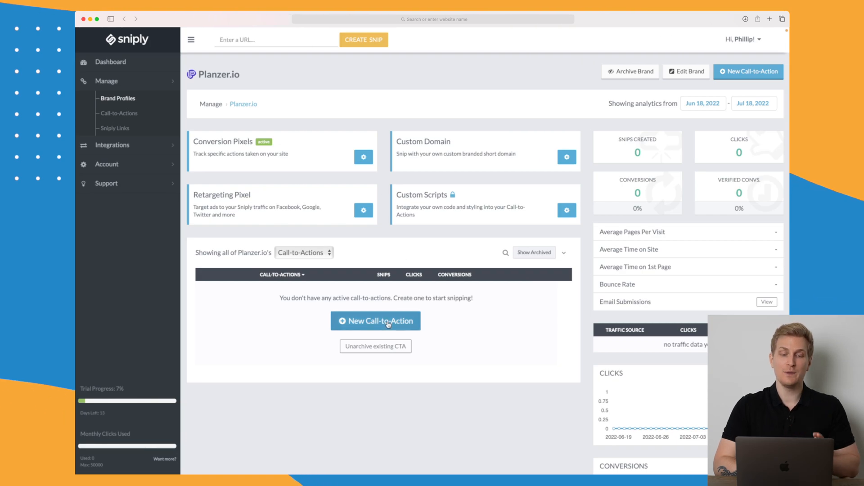
pyautogui.click(375, 320)
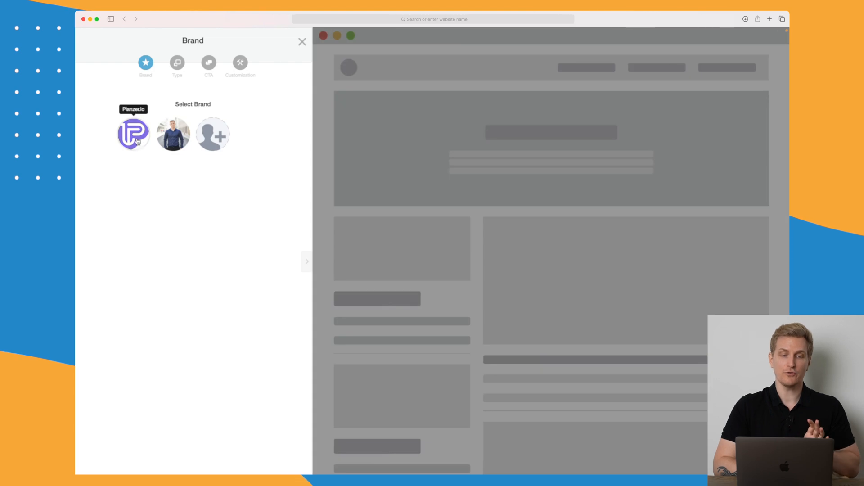
pyautogui.click(177, 62)
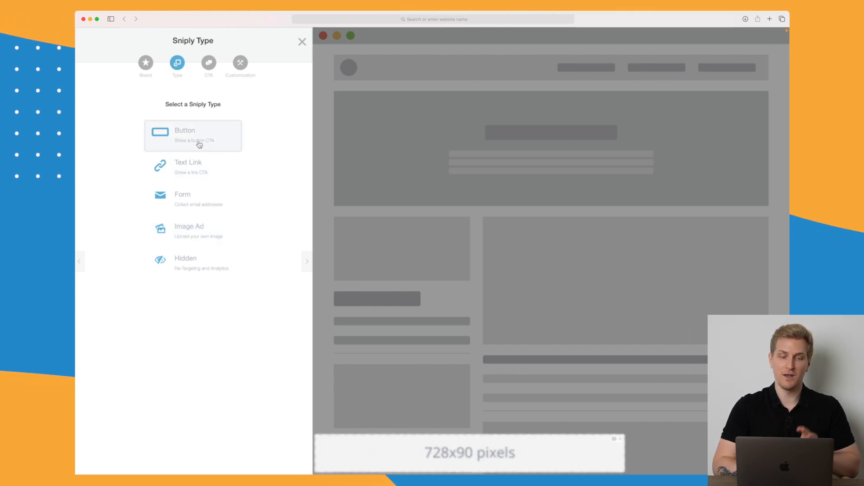
# Make it a Button CTA with message 'Visit my website for more tips and tricks on this subject'
pyautogui.click(193, 136)
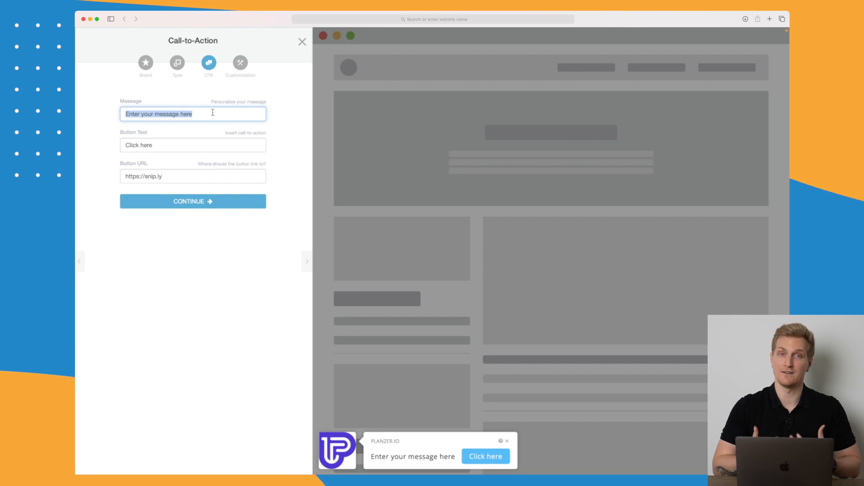
pyautogui.write('Visit my website for more tips and tricks on this subject')
pyautogui.click(193, 145)
pyautogui.write('Visit website')
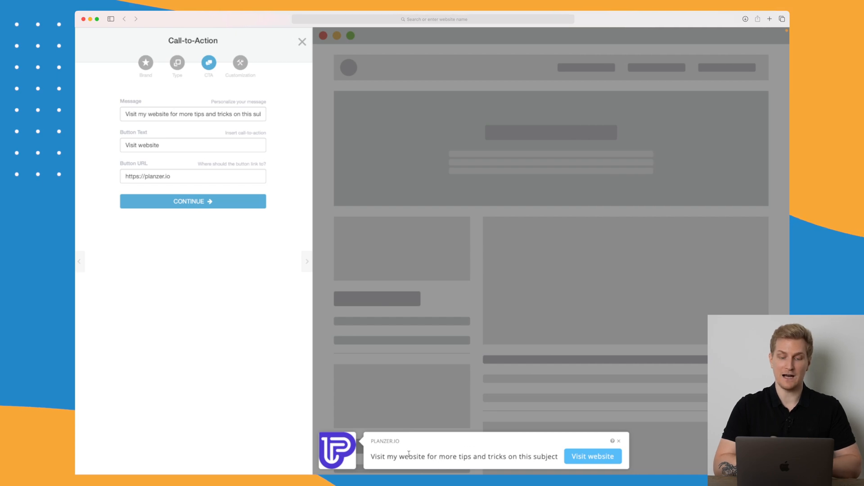
pyautogui.moveTo(436, 398)
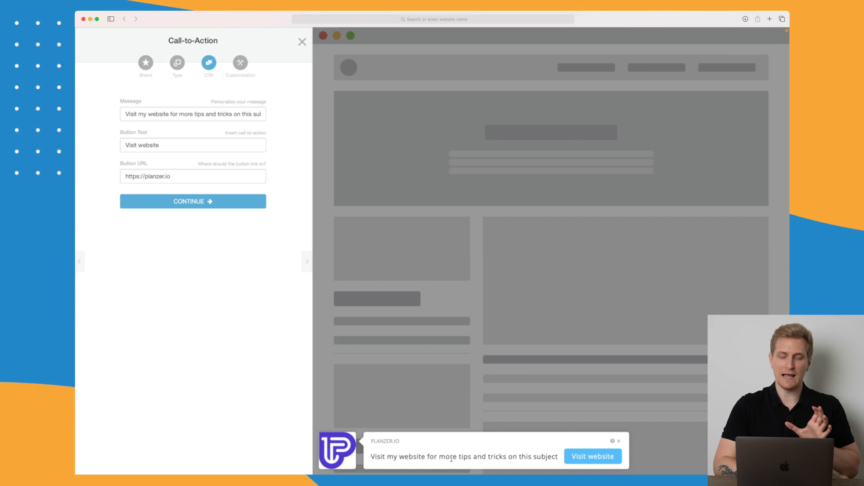
pyautogui.moveTo(239, 236)
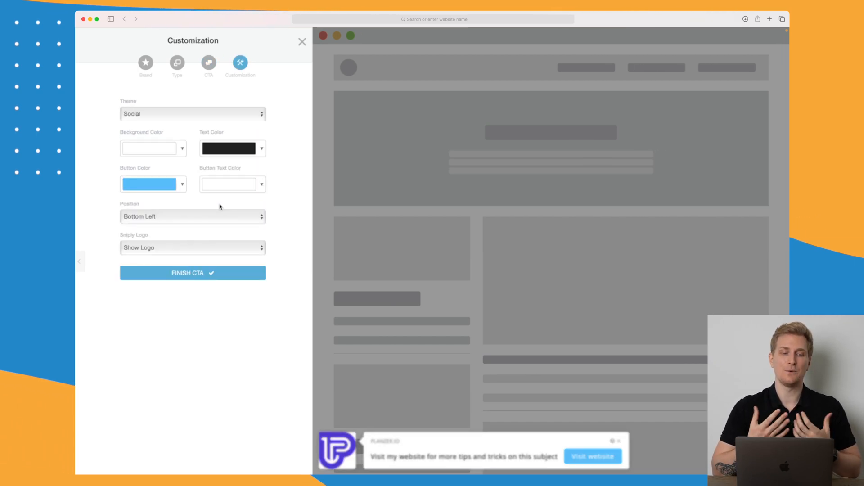
# Apply the Full Width theme and finish the CTA, saving it as Call-to-Action #2
pyautogui.click(193, 113)
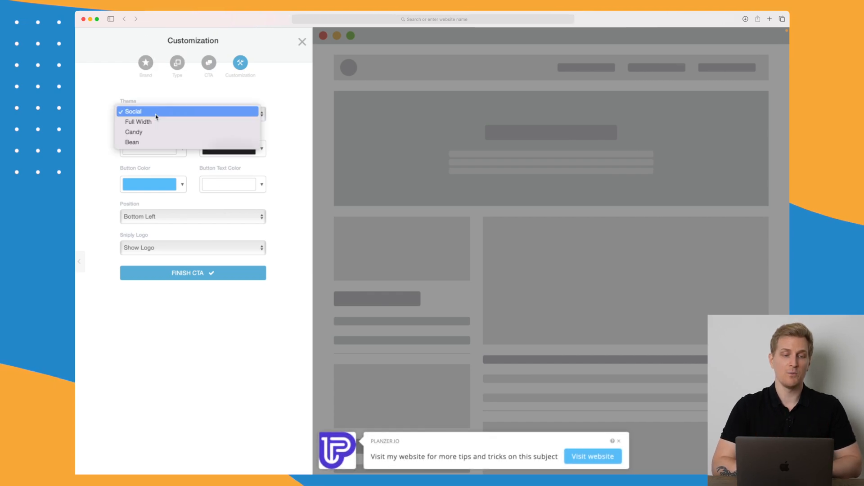
pyautogui.click(139, 121)
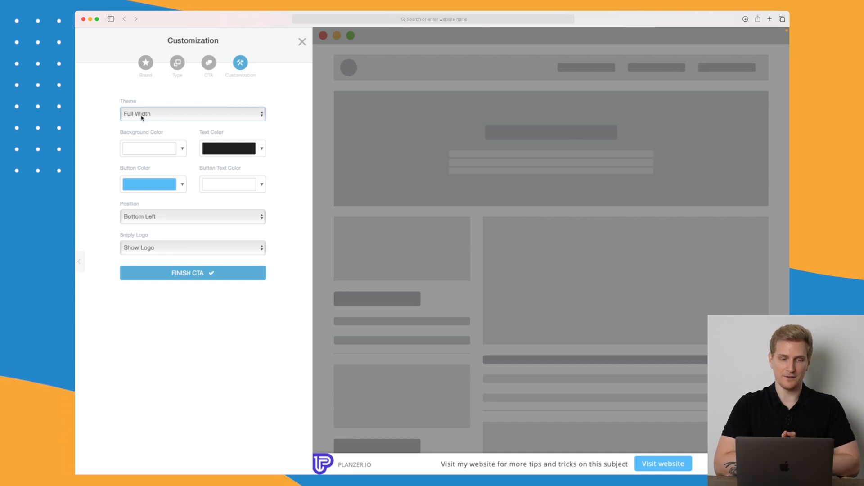
pyautogui.moveTo(225, 359)
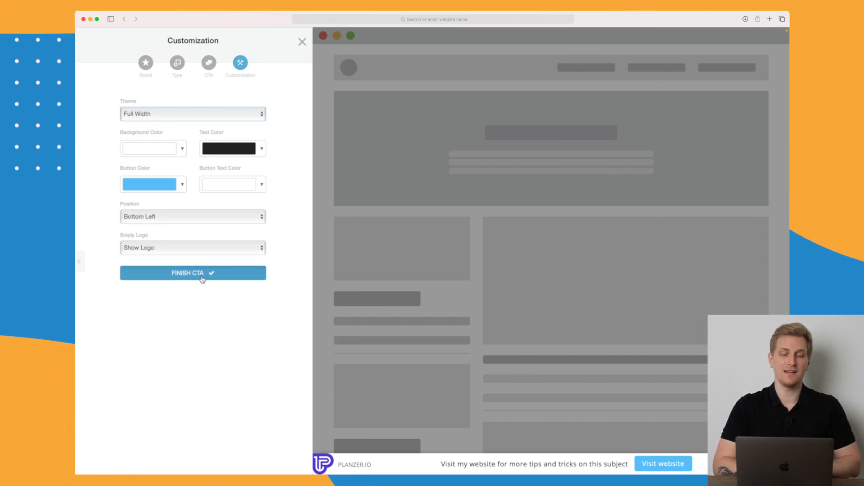
pyautogui.click(193, 272)
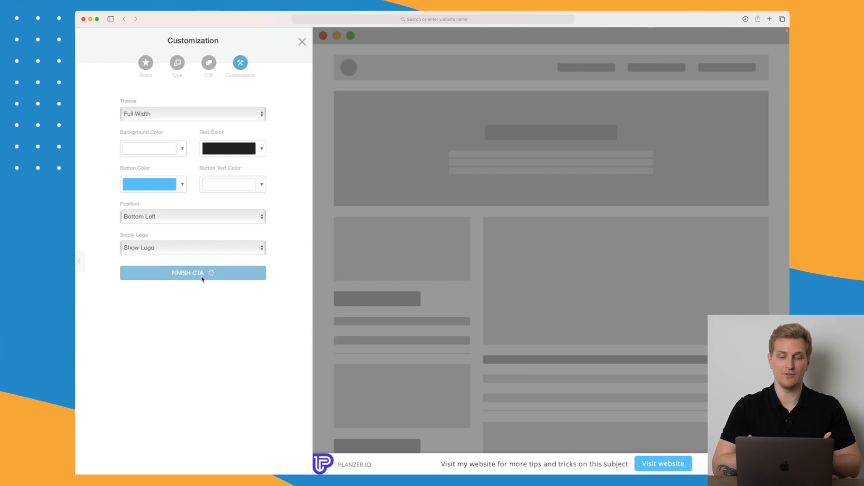
pyautogui.click(192, 273)
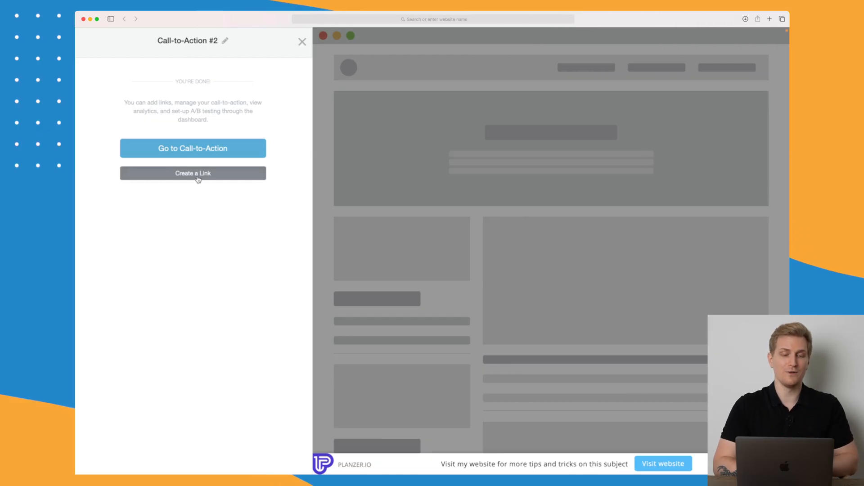
# Begin creating a snip link with the Planzer.io CTA, ready for a page URL
pyautogui.click(193, 173)
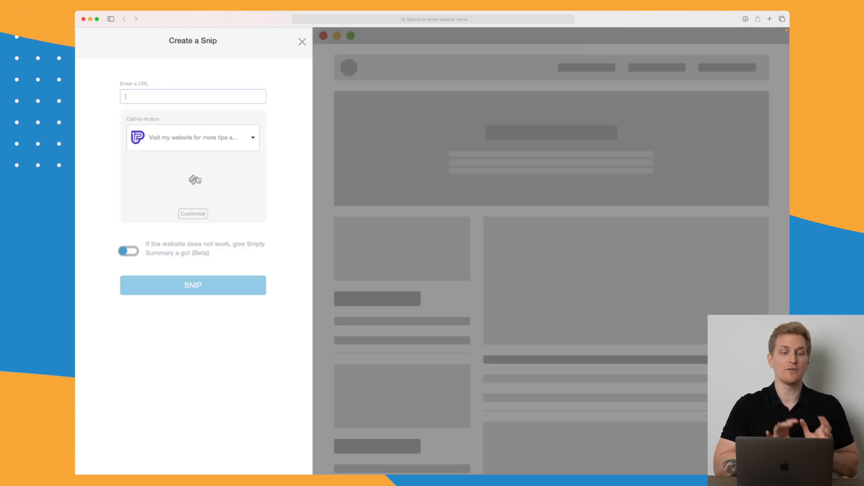
pyautogui.click(193, 214)
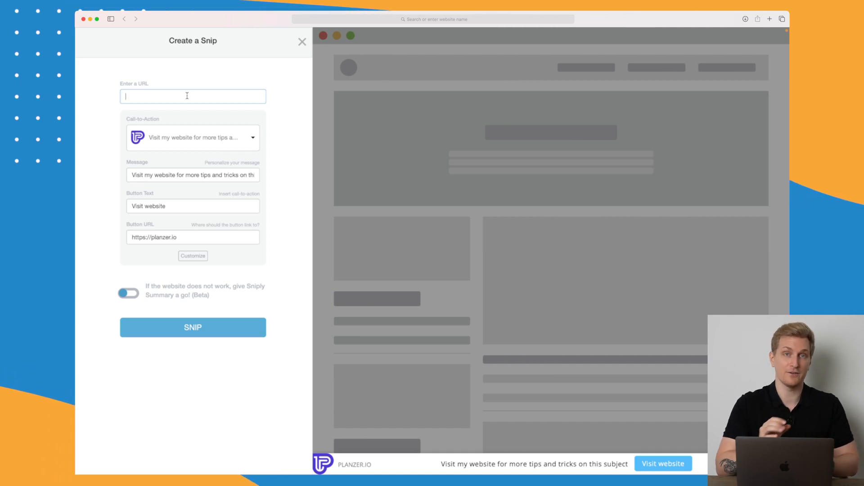
pyautogui.write('https://phillipstemann.com')
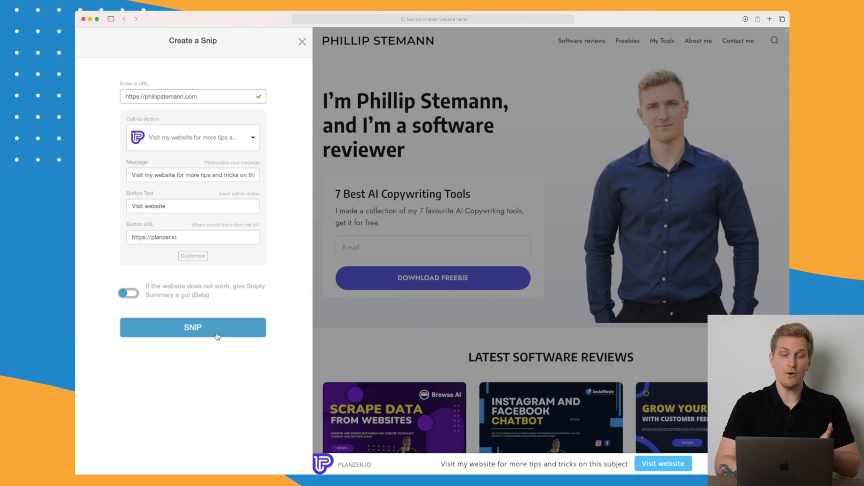
pyautogui.click(193, 327)
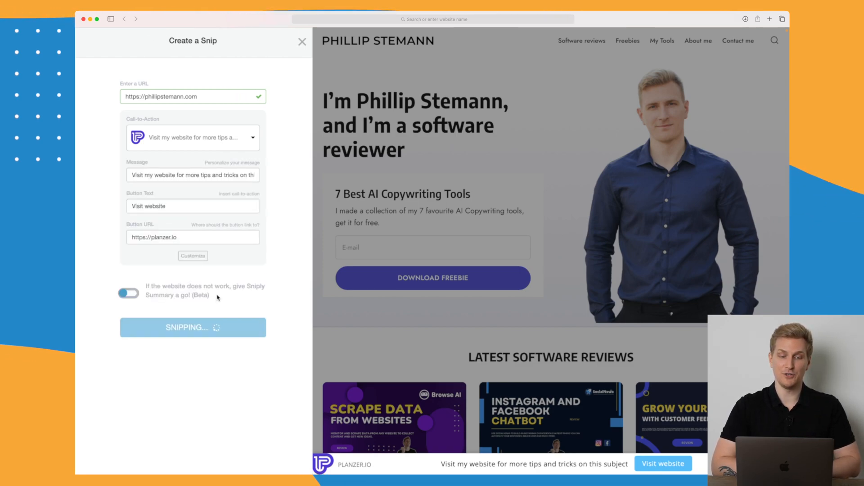
pyautogui.click(193, 328)
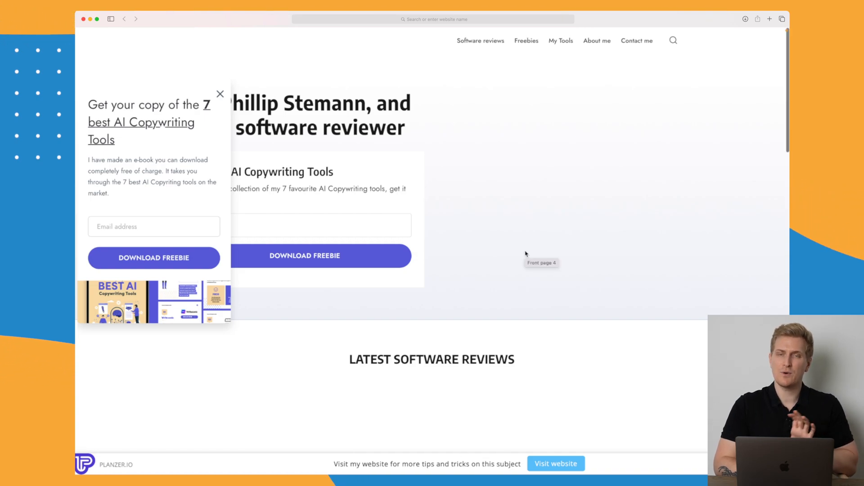
pyautogui.scroll(-3)
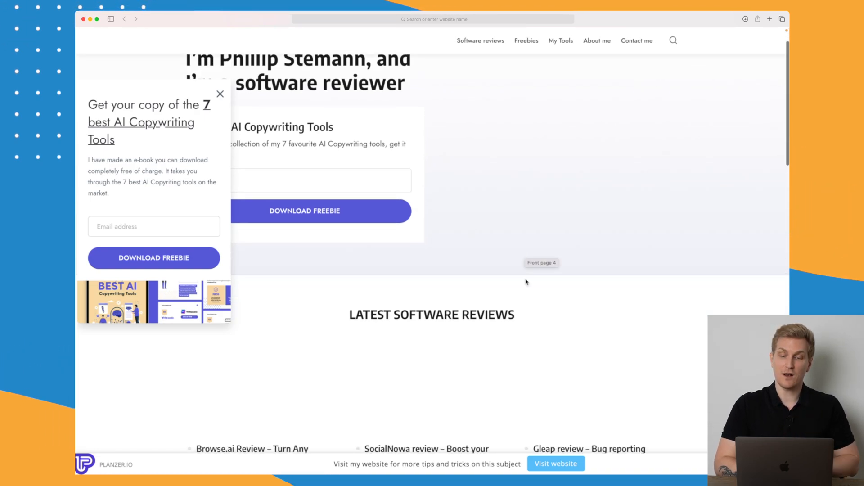
pyautogui.scroll(-3)
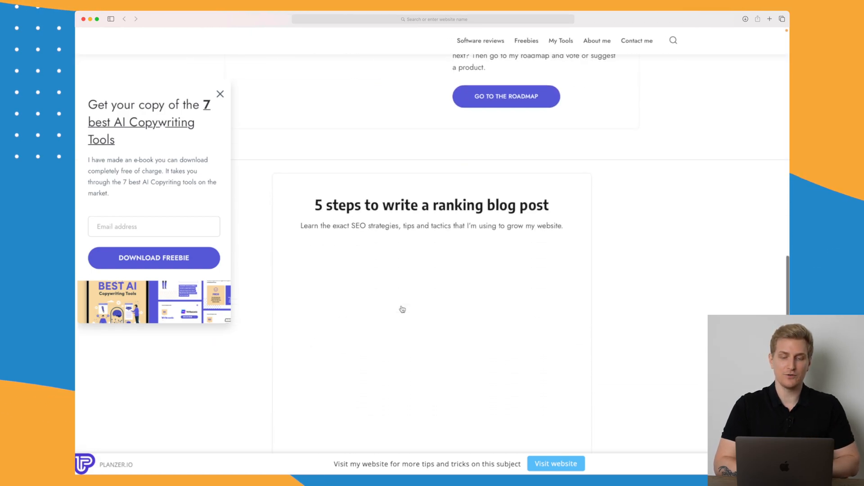
pyautogui.scroll(-3)
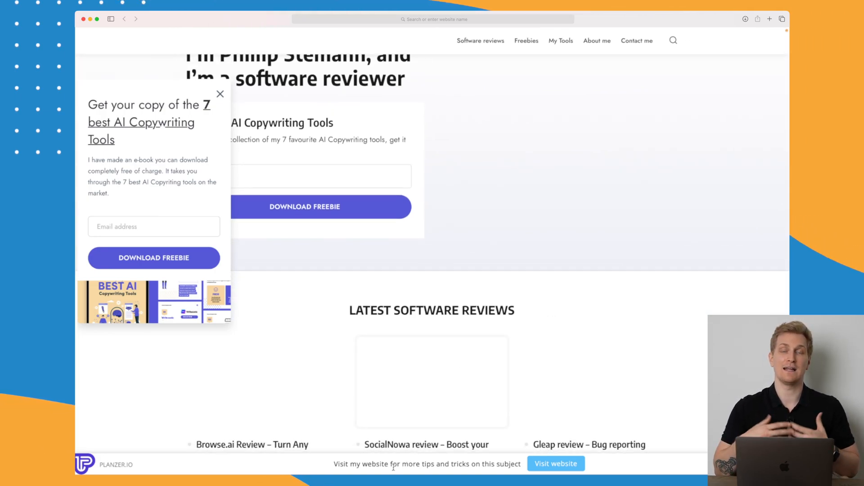
pyautogui.scroll(-3)
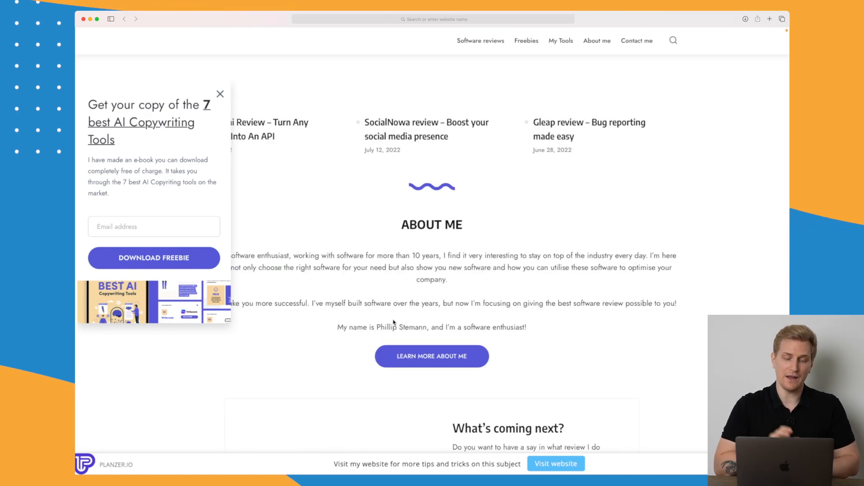
pyautogui.scroll(-3)
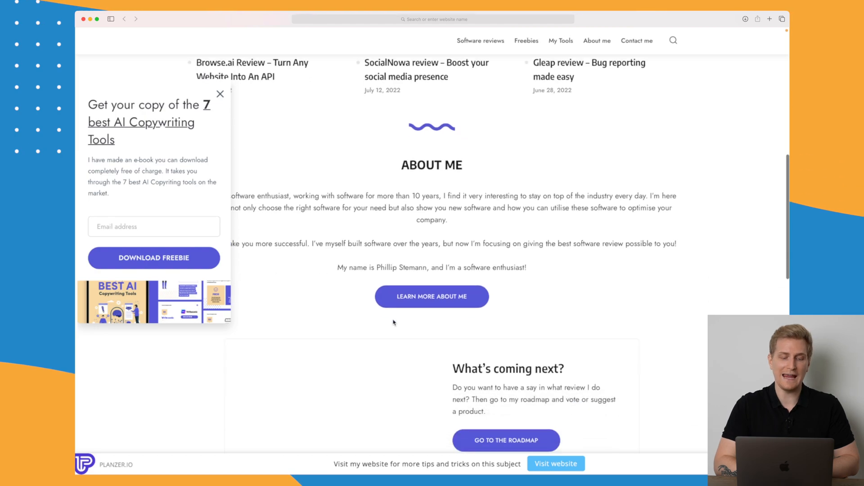
pyautogui.scroll(-3)
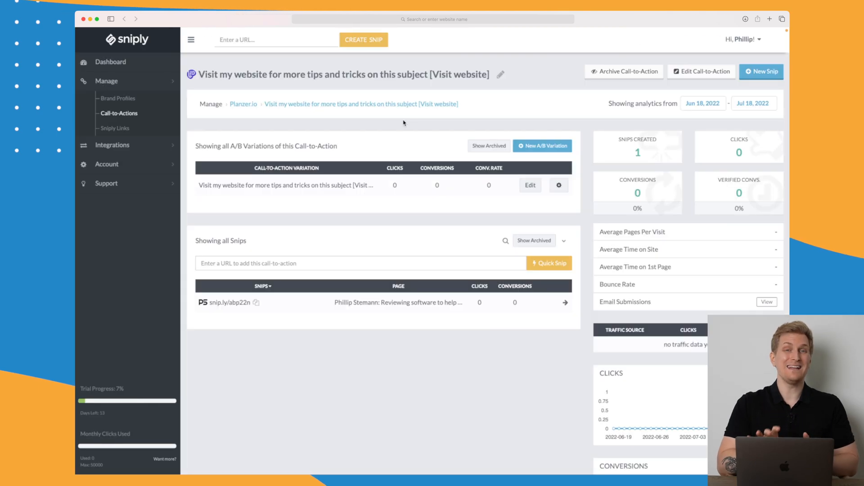
pyautogui.moveTo(549, 146)
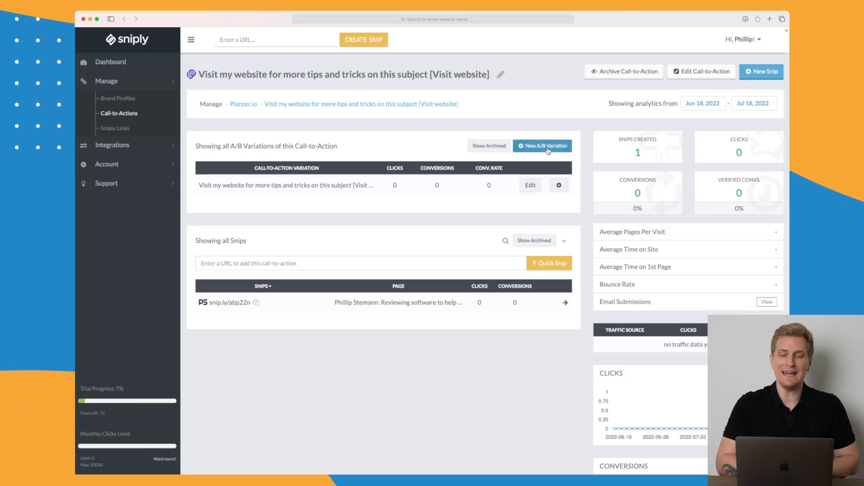
# Start an A/B variation as a Text Link reading 'If you want more Software tips. Then click here' to planzer.io
pyautogui.click(542, 146)
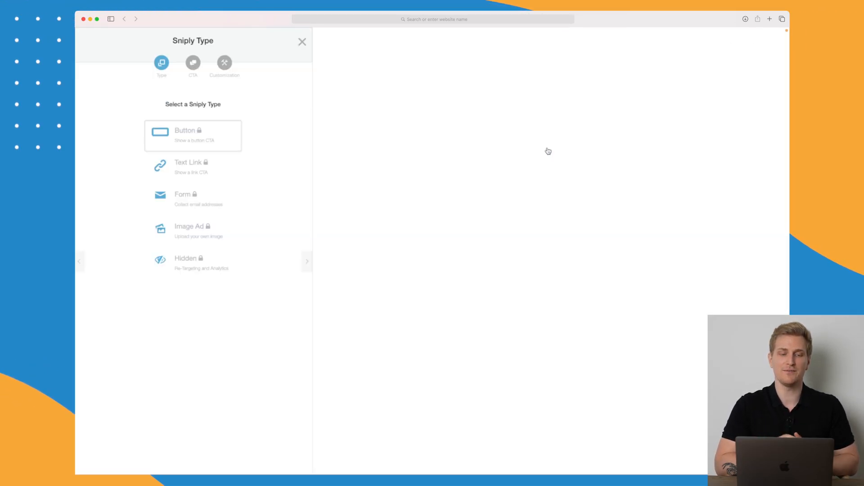
pyautogui.click(192, 135)
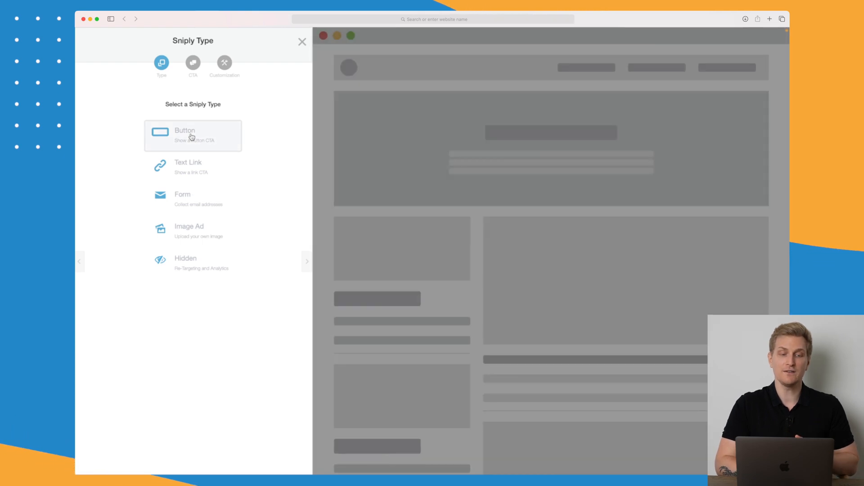
pyautogui.click(193, 135)
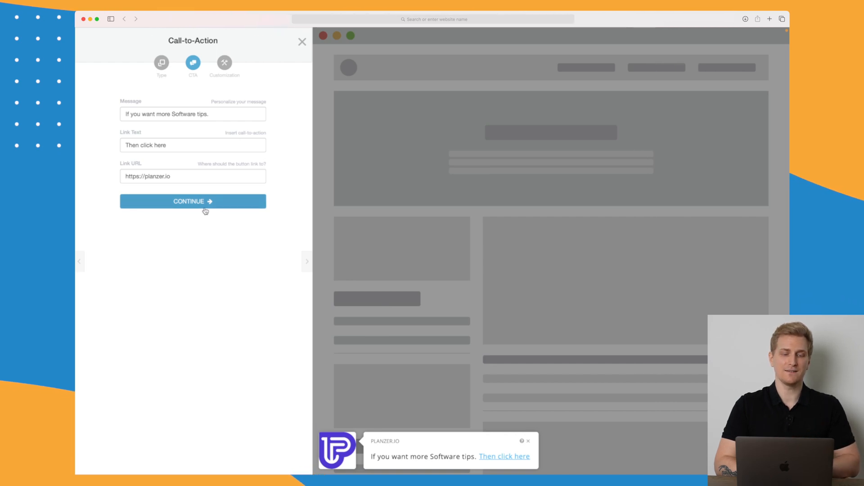
pyautogui.click(193, 200)
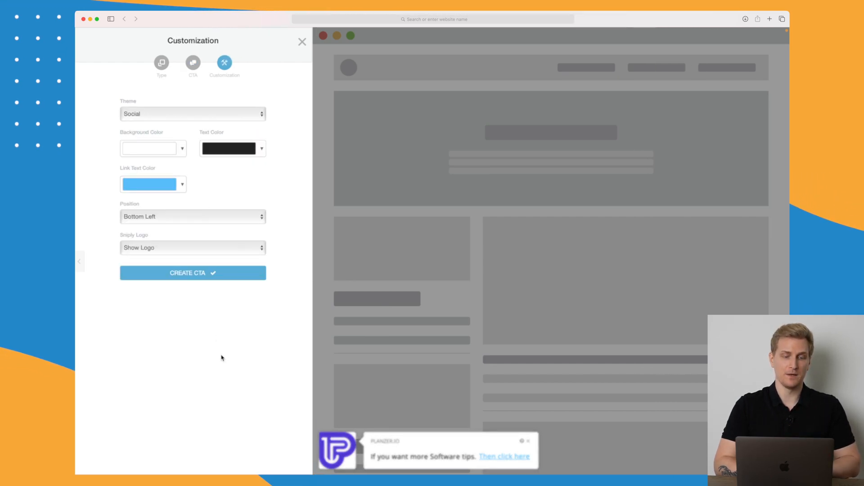
# Style the variation with the Candy theme and create the text-link CTA
pyautogui.click(193, 113)
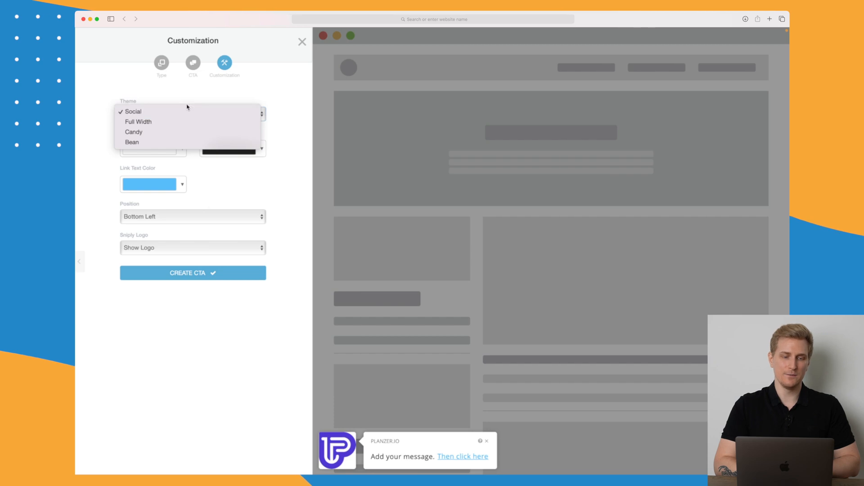
pyautogui.click(134, 131)
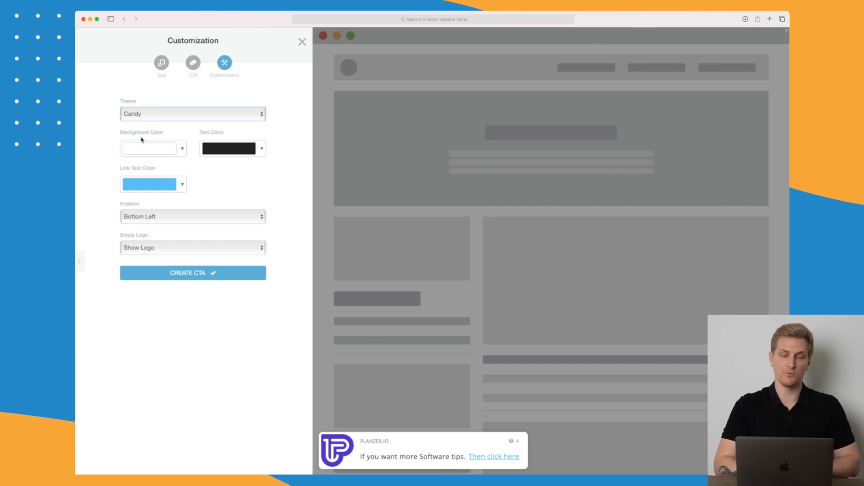
pyautogui.click(193, 273)
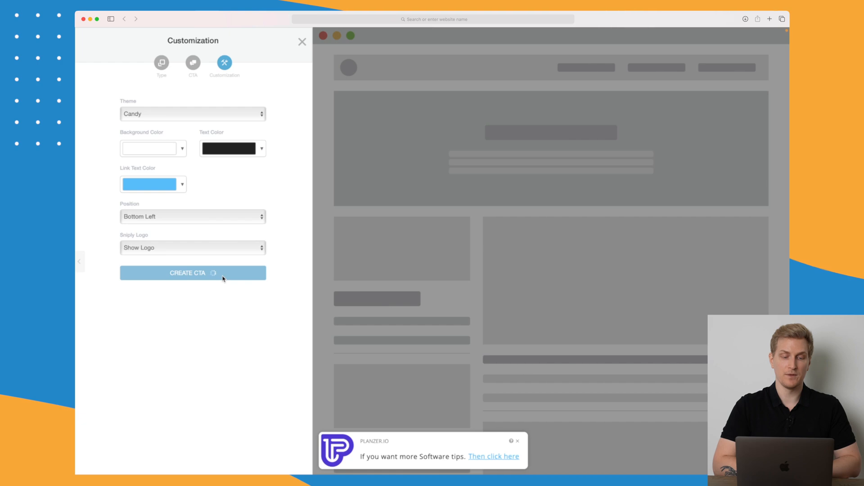
pyautogui.click(193, 272)
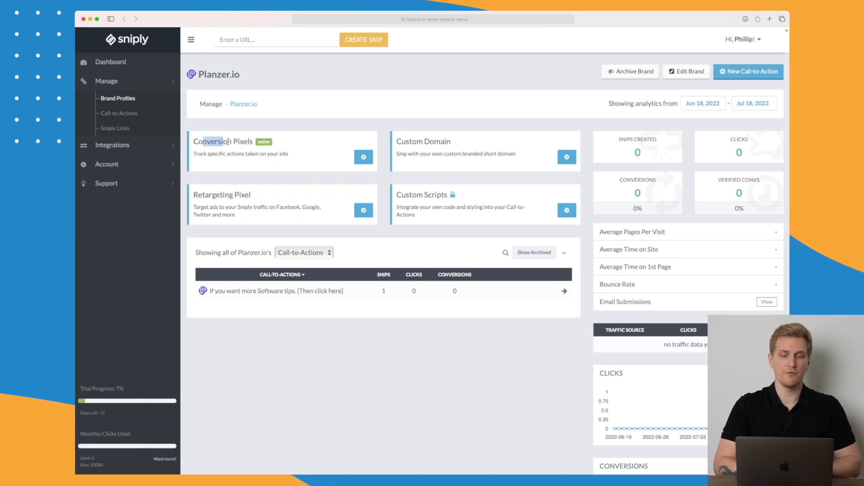
# Generate a Planzer.io conversion pixel named 'Went to website' with its code snippet
pyautogui.click(363, 157)
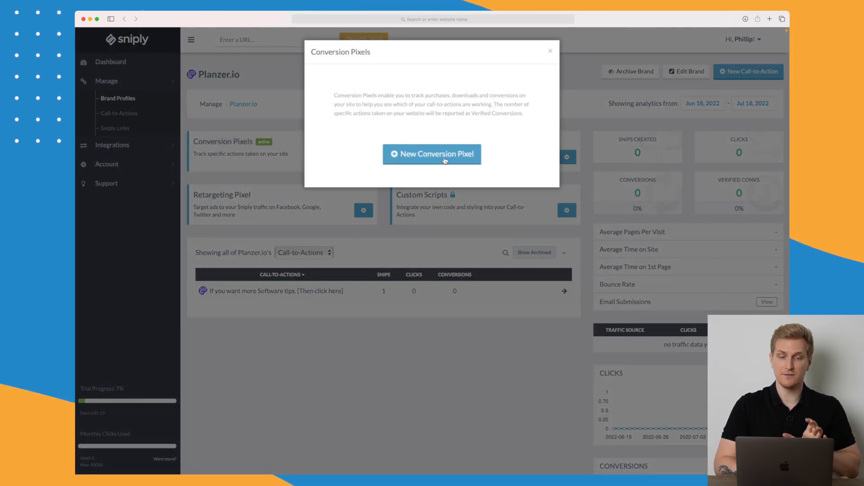
pyautogui.click(431, 154)
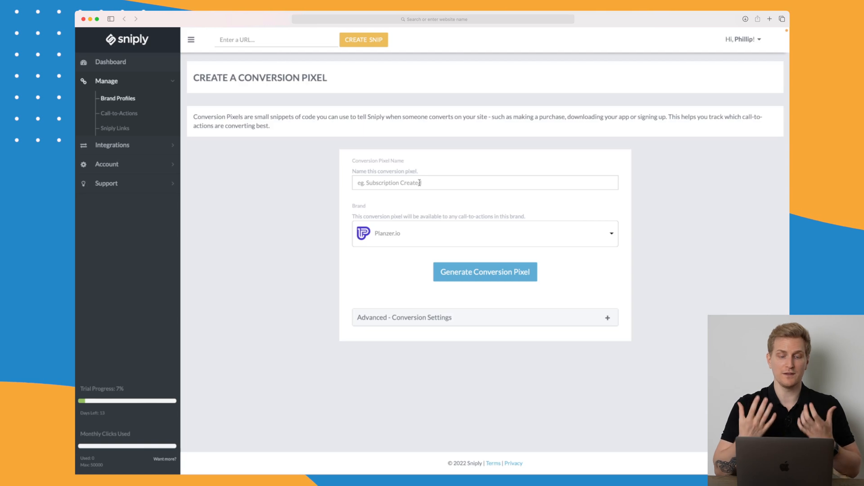
pyautogui.write('Went to website')
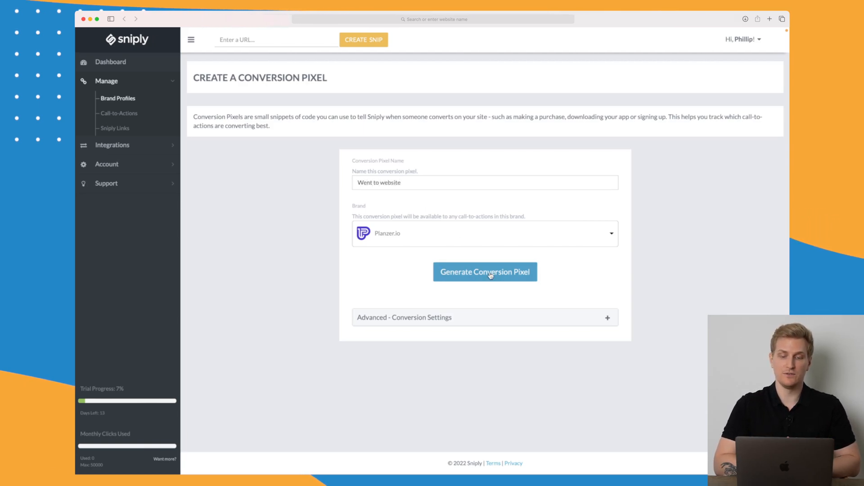
pyautogui.click(484, 272)
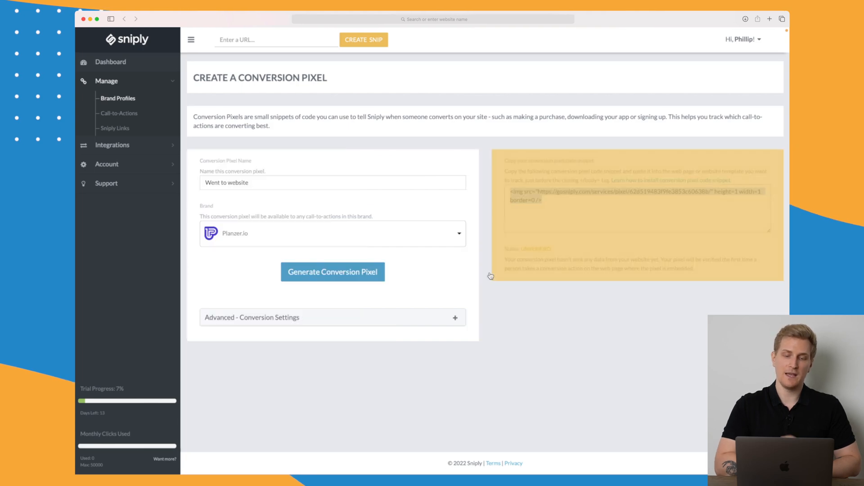
# Set the pixel's post-click attribution window to 5 days, then return to Brand Profiles
pyautogui.click(332, 272)
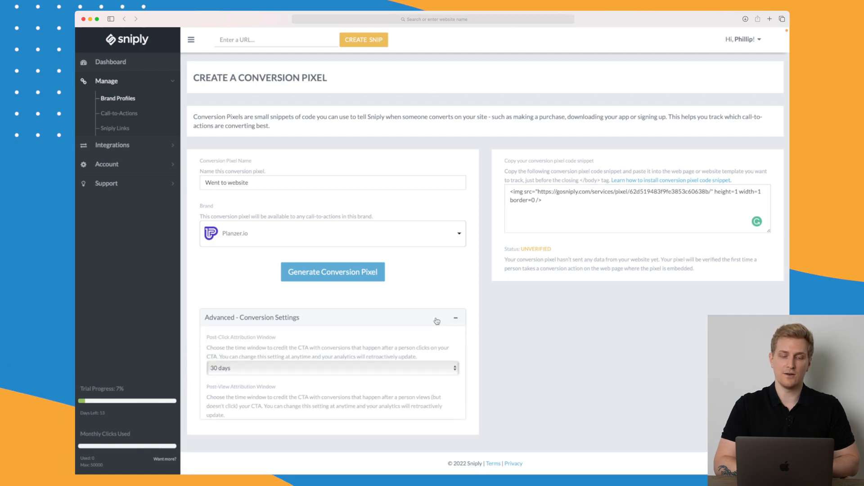
pyautogui.scroll(-3)
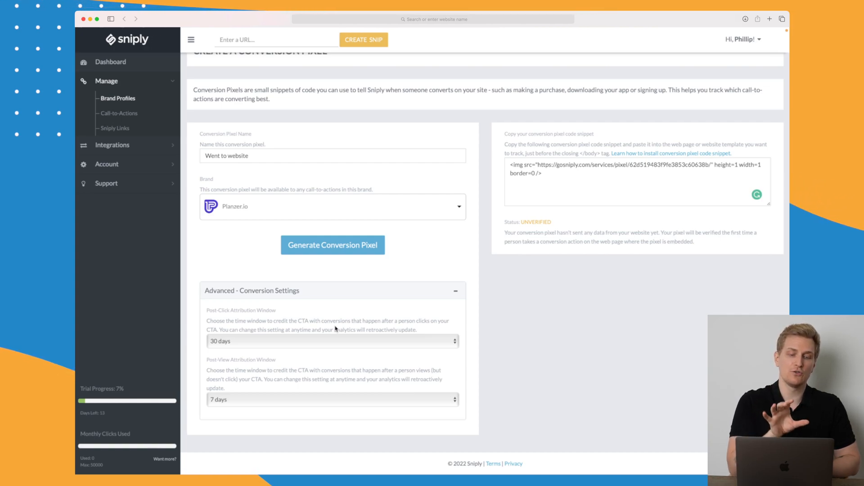
pyautogui.click(333, 340)
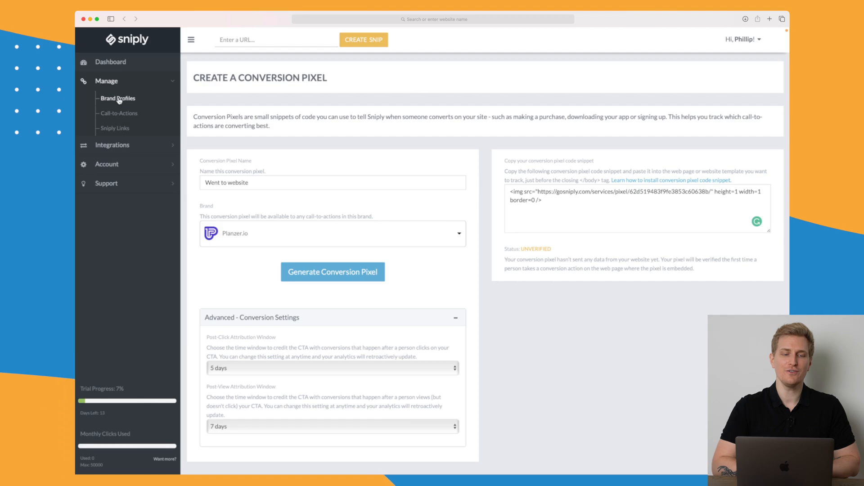
pyautogui.click(117, 98)
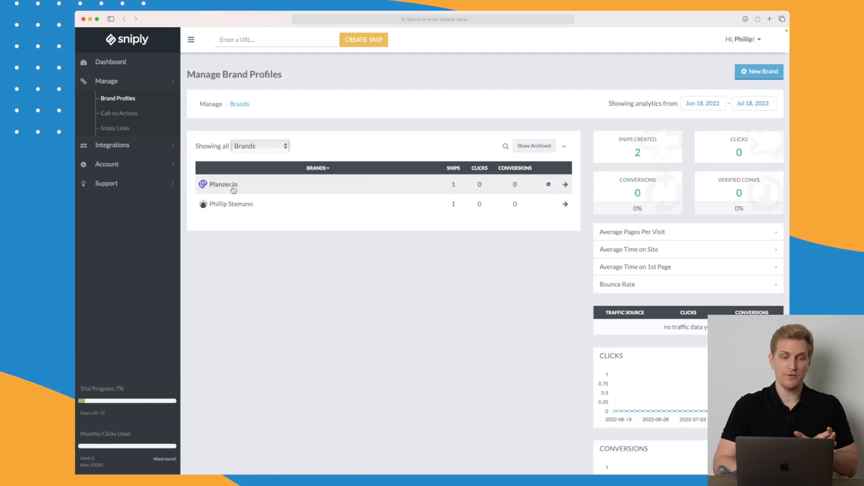
# View the Planzer.io brand's retargeting pixel dialog and close it without adding code
pyautogui.click(222, 183)
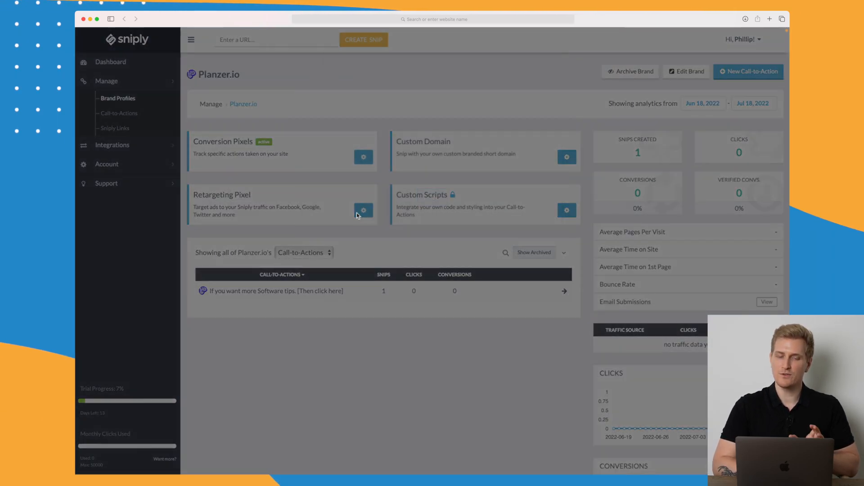
pyautogui.click(363, 210)
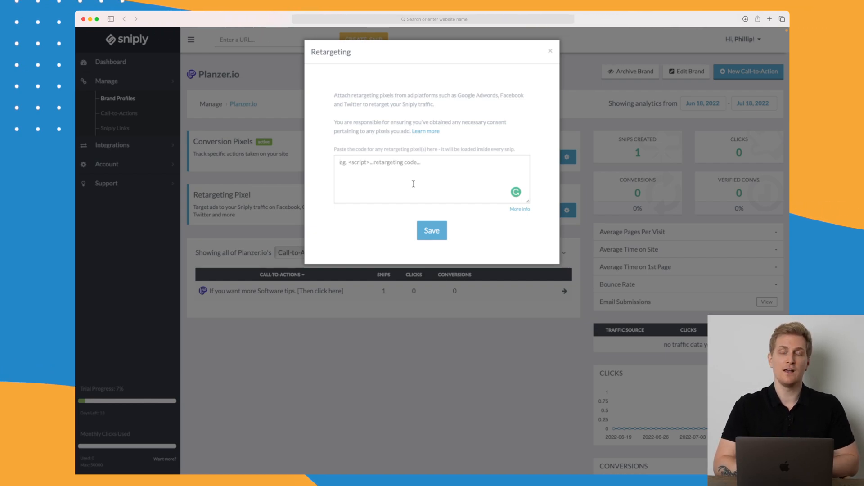
pyautogui.click(550, 50)
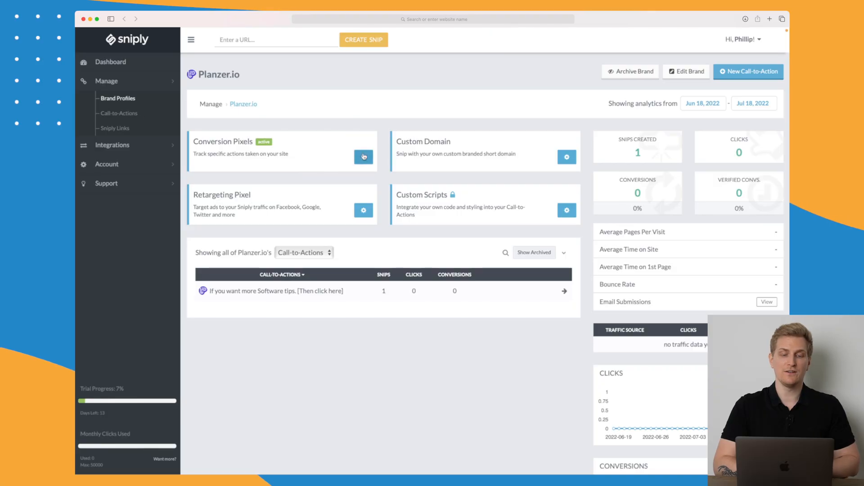
pyautogui.moveTo(241, 174)
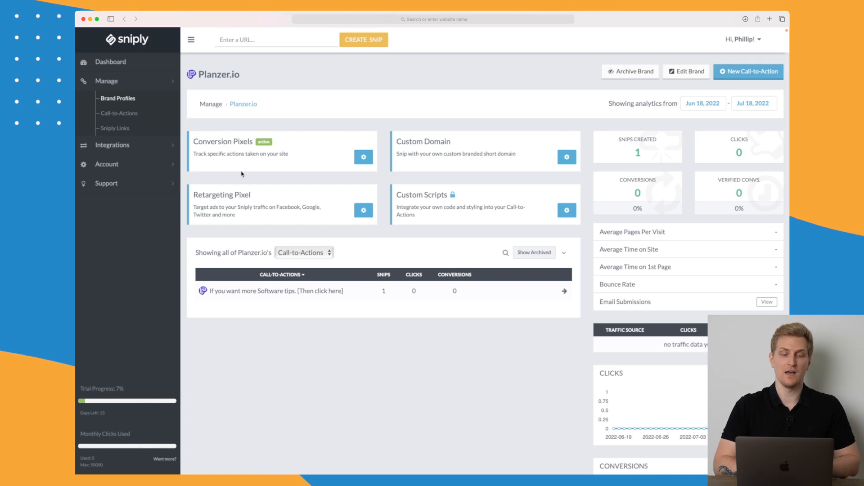